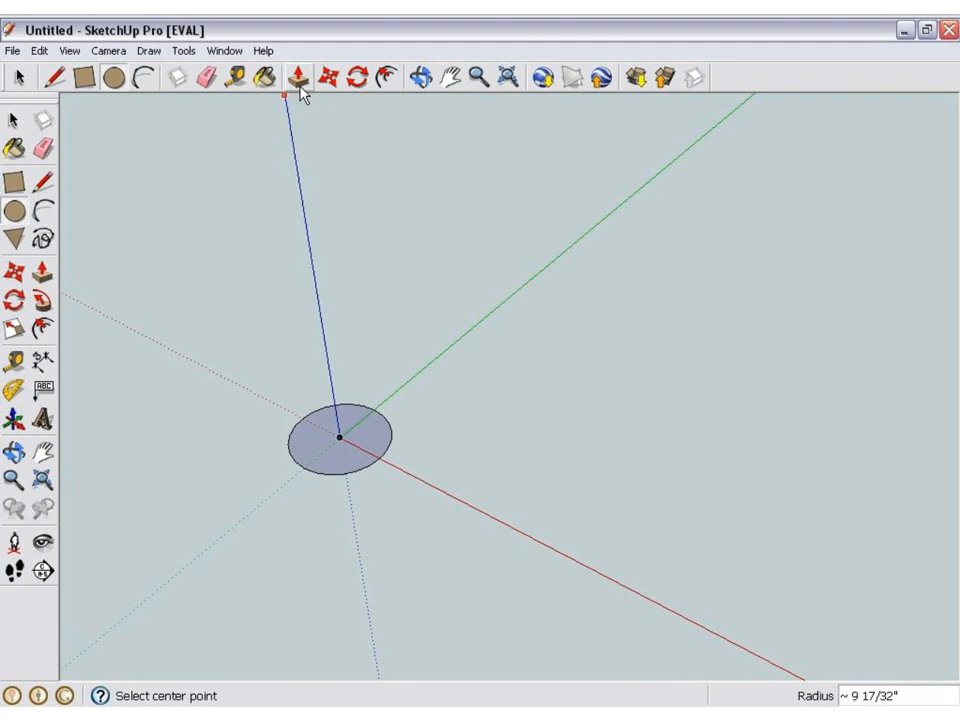
Switch to the Line tool to begin drawing the pipe path from the circle.
{"action": "left_click", "coordinate": [420, 76]}
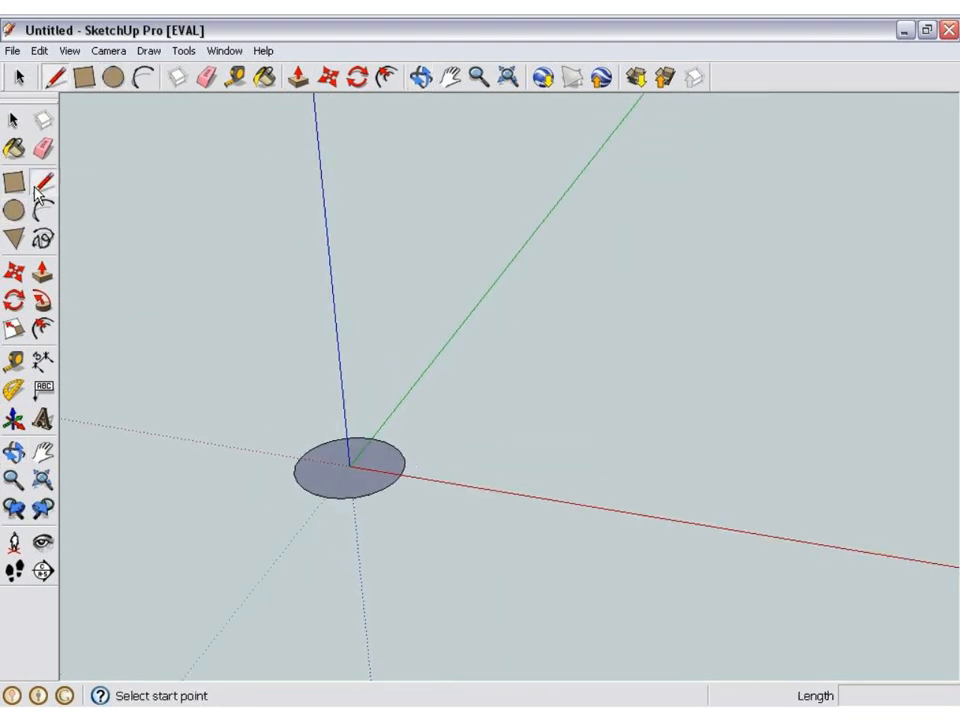
{"action": "mouse_move", "coordinate": [350, 464]}
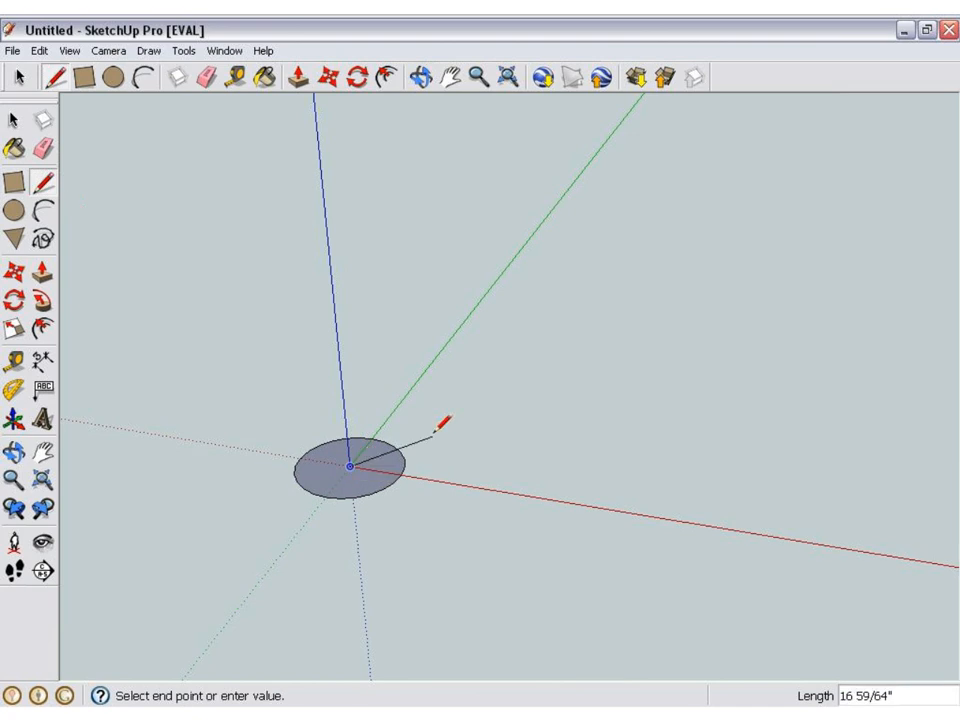
{"action": "mouse_move", "coordinate": [332, 210]}
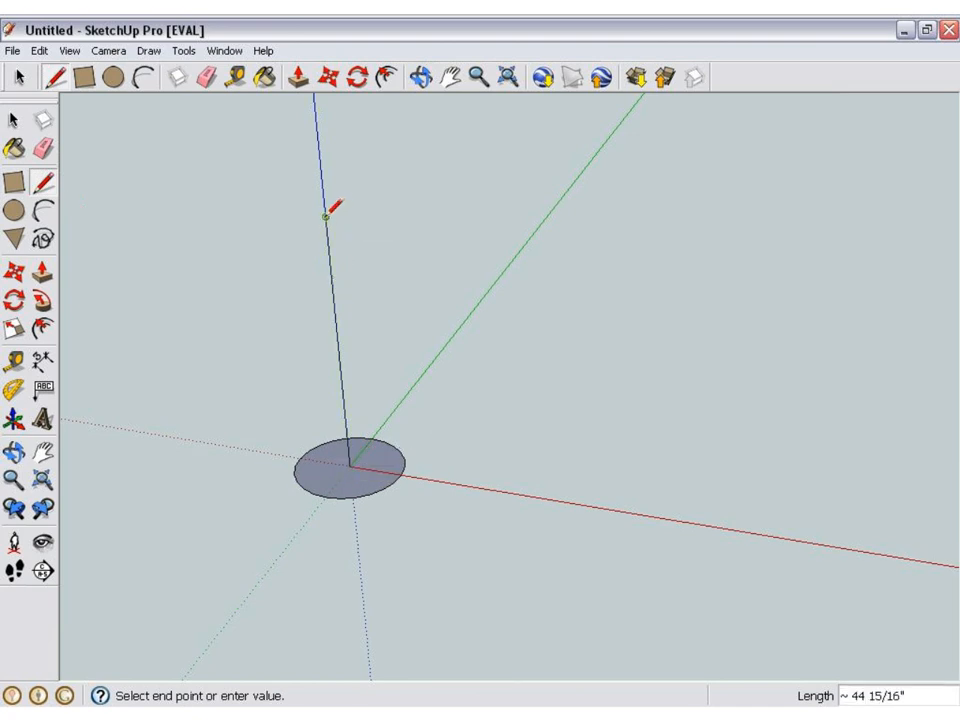
{"action": "mouse_move", "coordinate": [496, 130]}
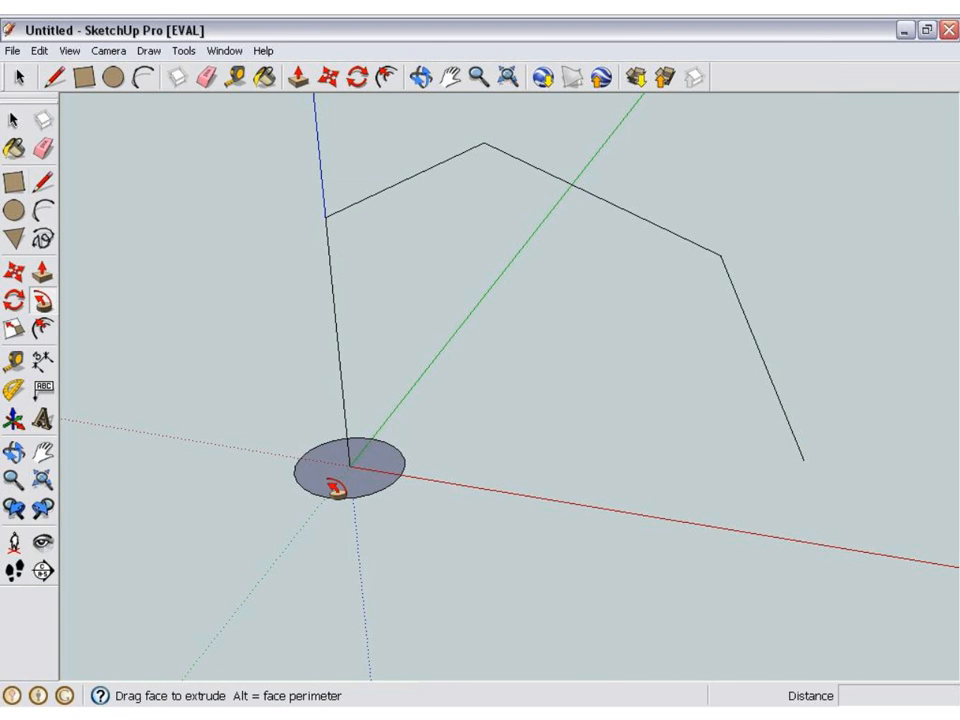
{"action": "mouse_move", "coordinate": [320, 432]}
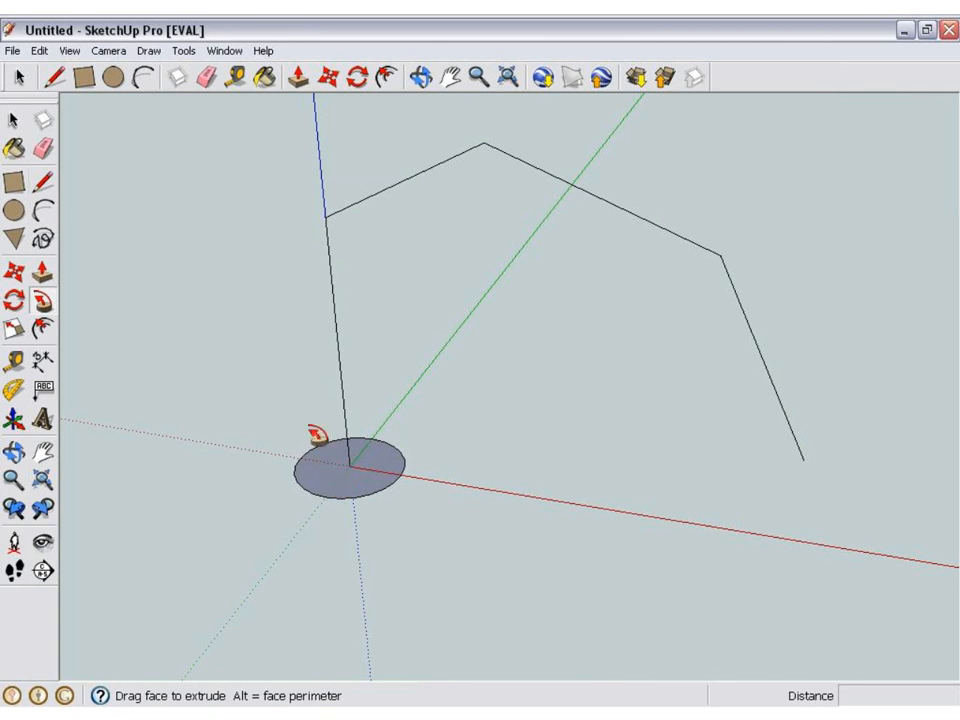
{"action": "mouse_move", "coordinate": [322, 440]}
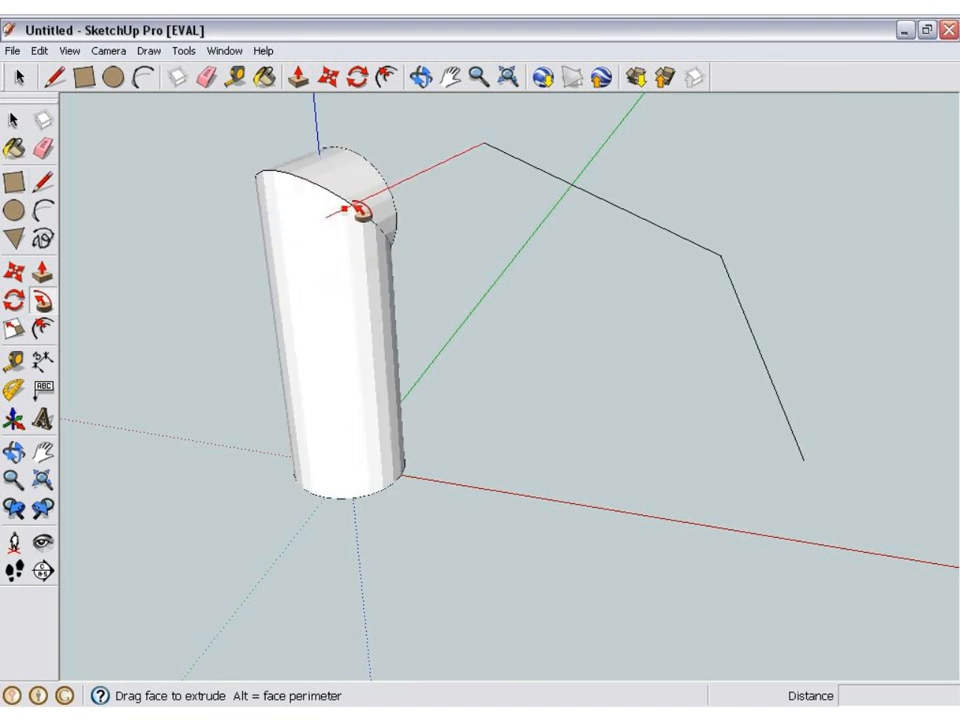
Sweep the circle along three successive legs of the path, forming the bent pipe with elbows.
{"action": "left_click_drag", "start_coordinate": [356, 210], "coordinate": [564, 180]}
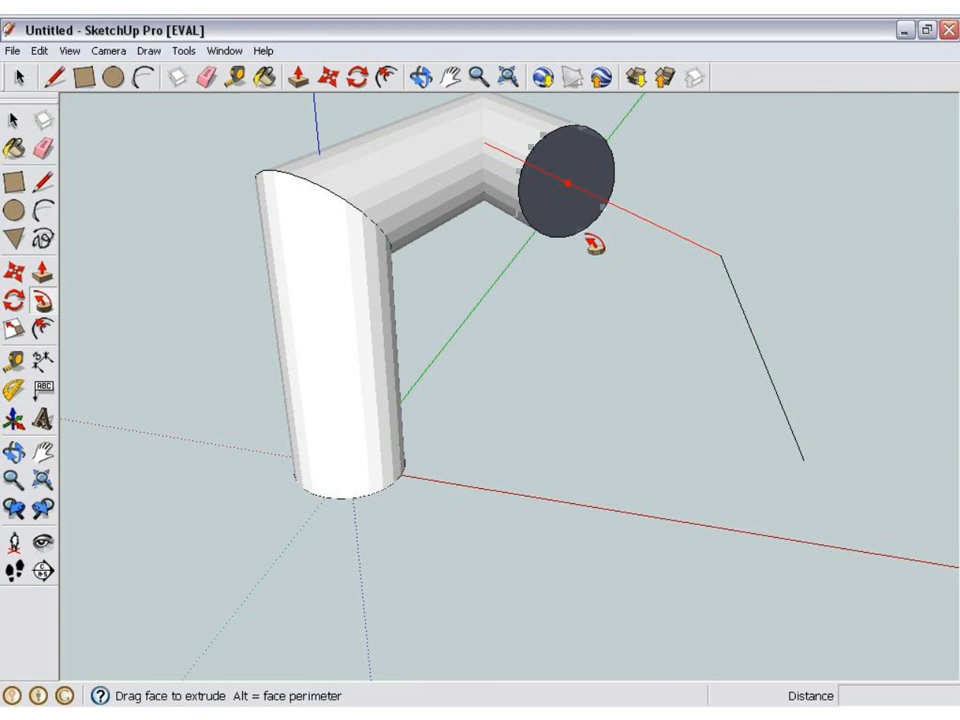
{"action": "left_click_drag", "start_coordinate": [564, 182], "coordinate": [744, 296]}
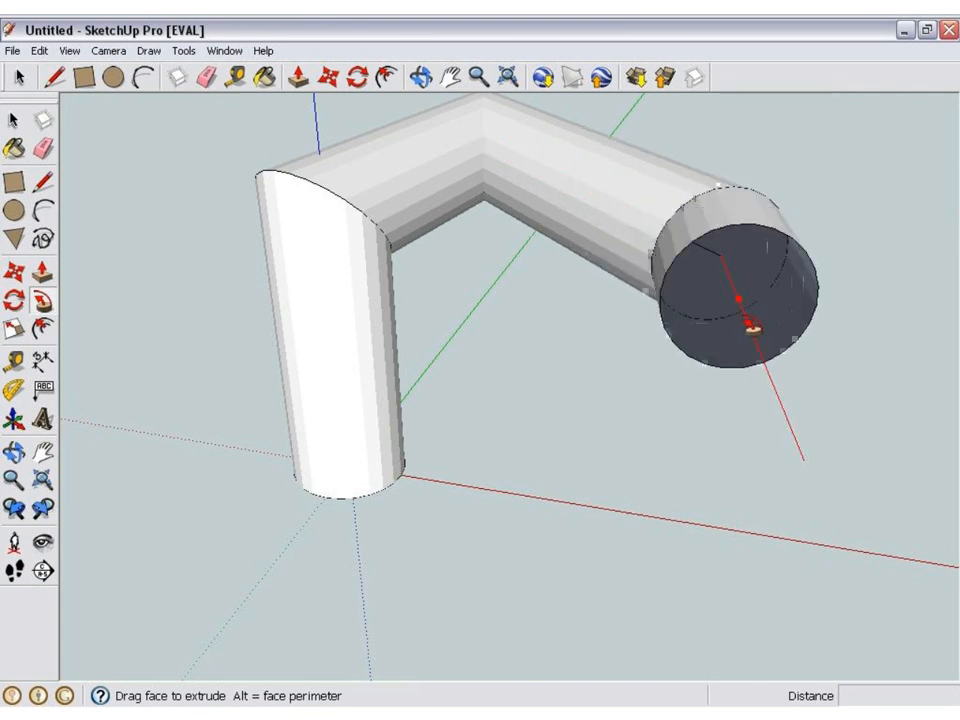
{"action": "left_click_drag", "start_coordinate": [744, 316], "coordinate": [810, 470]}
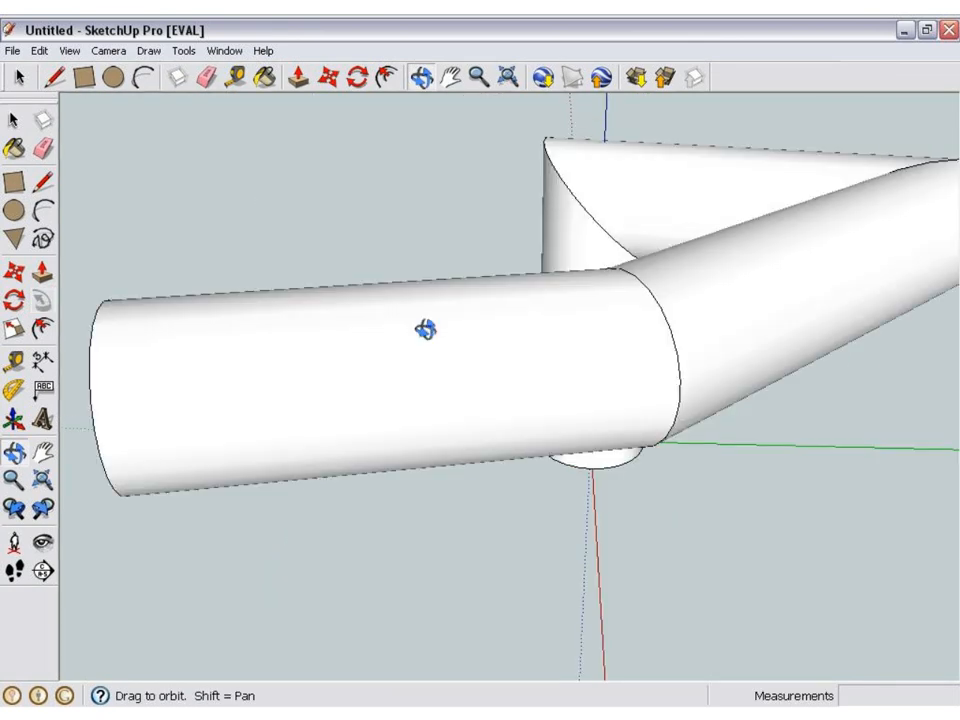
{"action": "left_click_drag", "start_coordinate": [424, 330], "coordinate": [420, 370]}
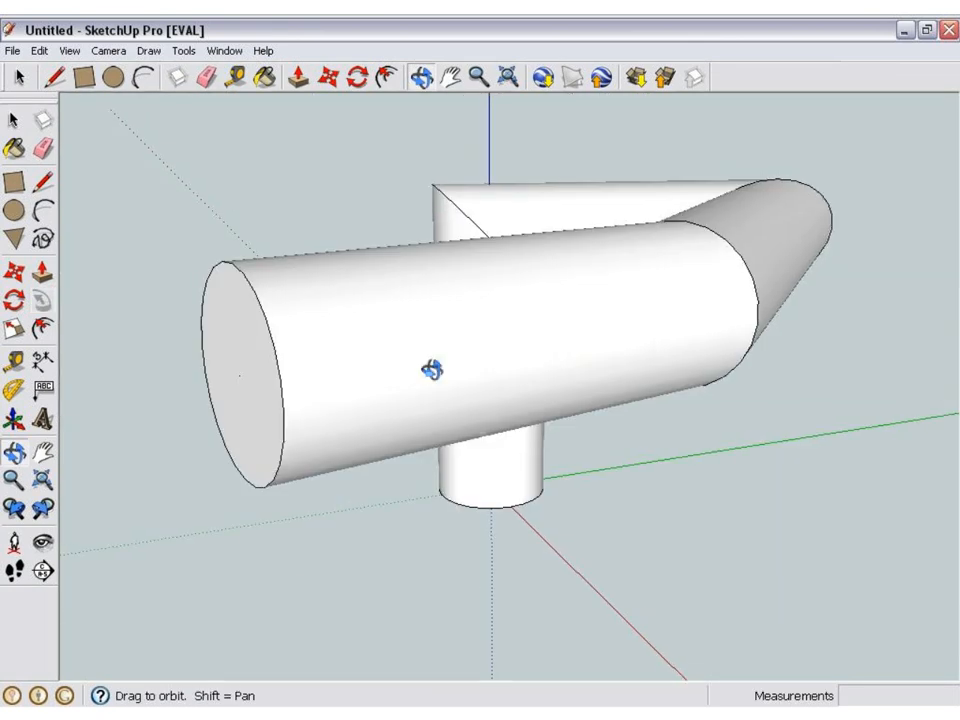
{"action": "left_click_drag", "start_coordinate": [430, 370], "coordinate": [304, 414]}
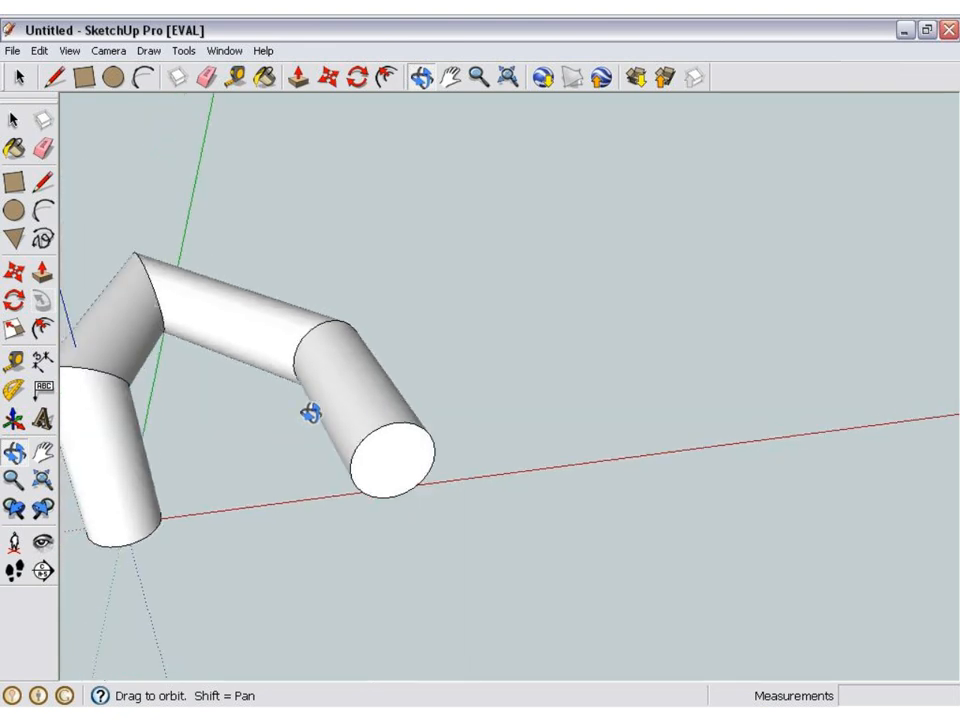
{"action": "left_click_drag", "start_coordinate": [304, 414], "coordinate": [624, 370]}
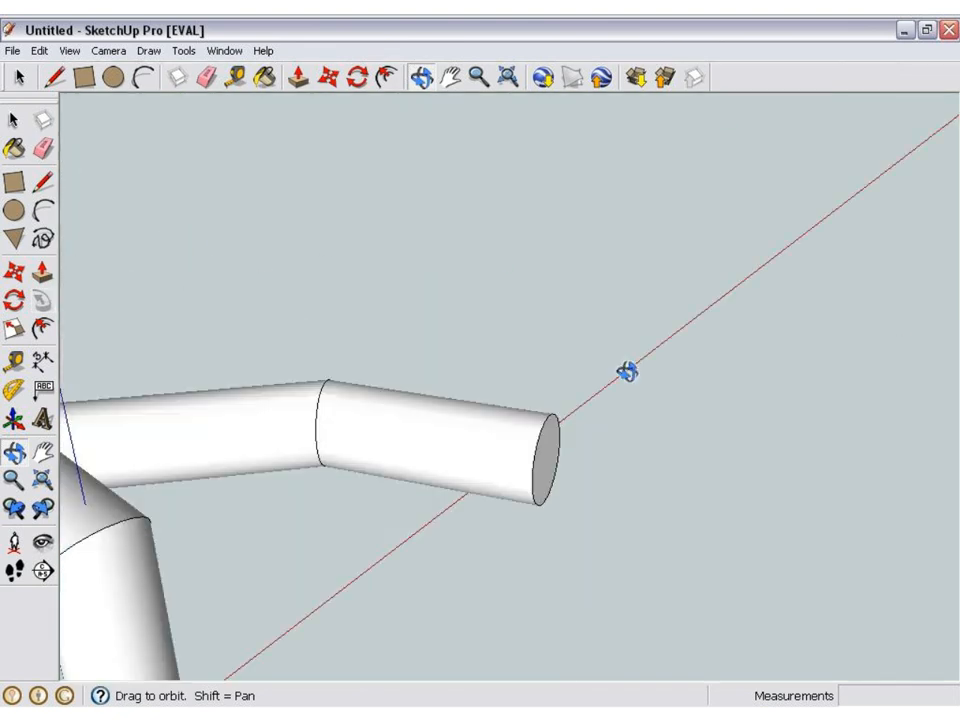
{"action": "left_click_drag", "start_coordinate": [624, 370], "coordinate": [414, 196]}
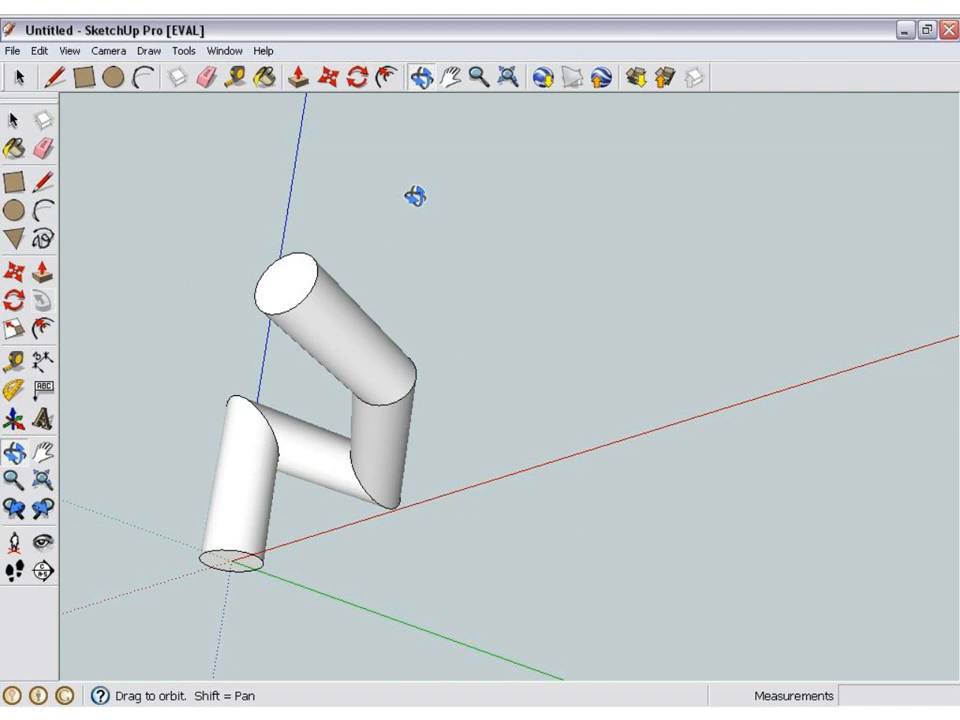
{"action": "left_click_drag", "start_coordinate": [414, 198], "coordinate": [490, 572]}
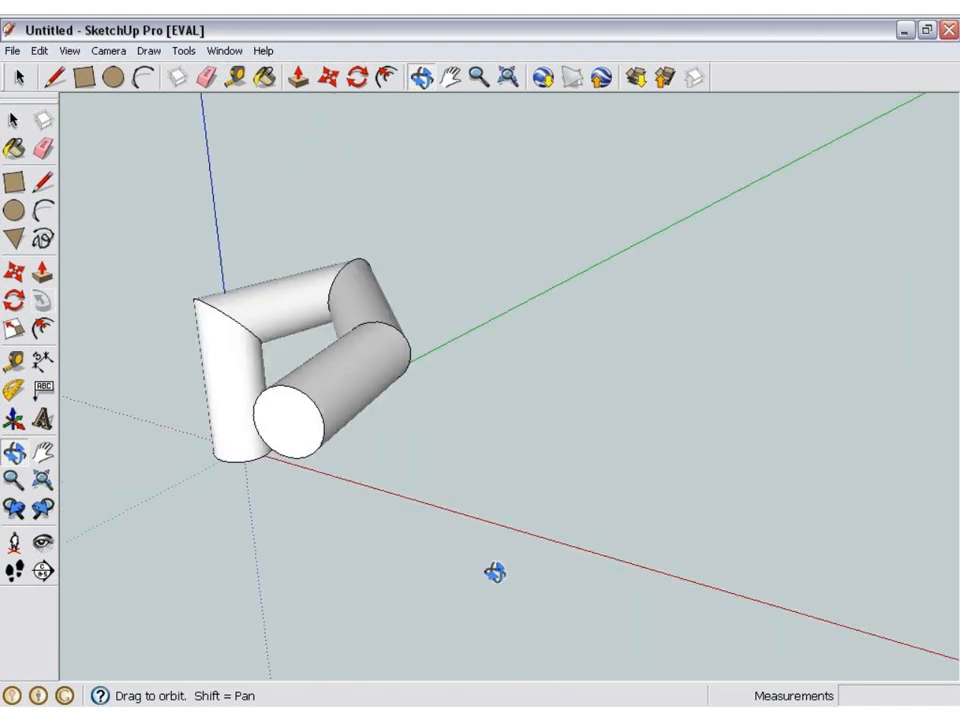
{"action": "left_click_drag", "start_coordinate": [490, 572], "coordinate": [750, 636]}
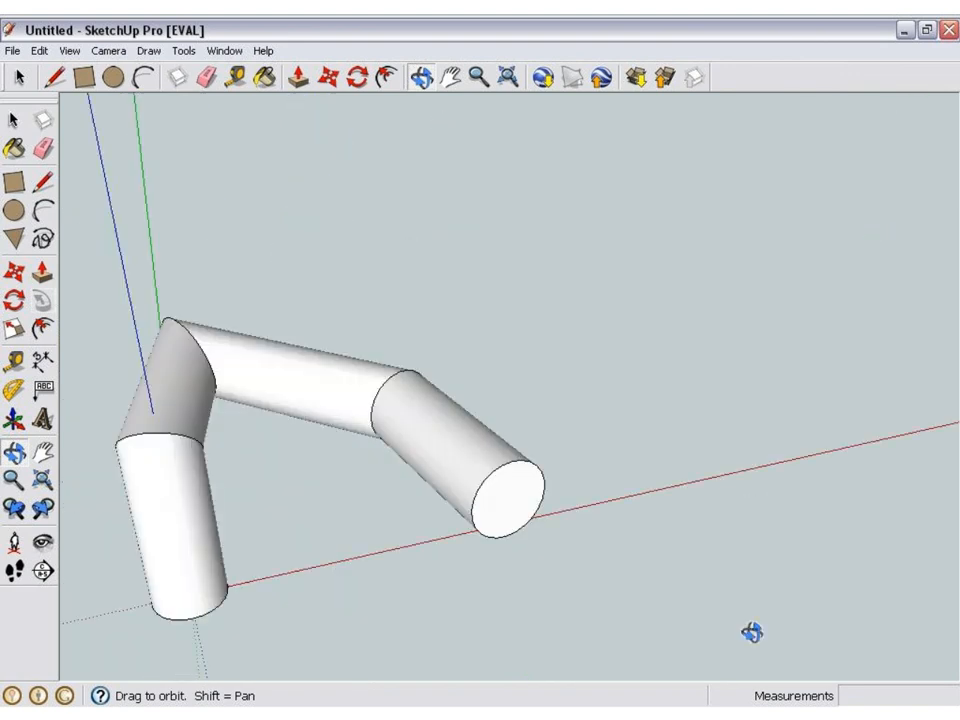
{"action": "left_click_drag", "start_coordinate": [752, 632], "coordinate": [924, 390]}
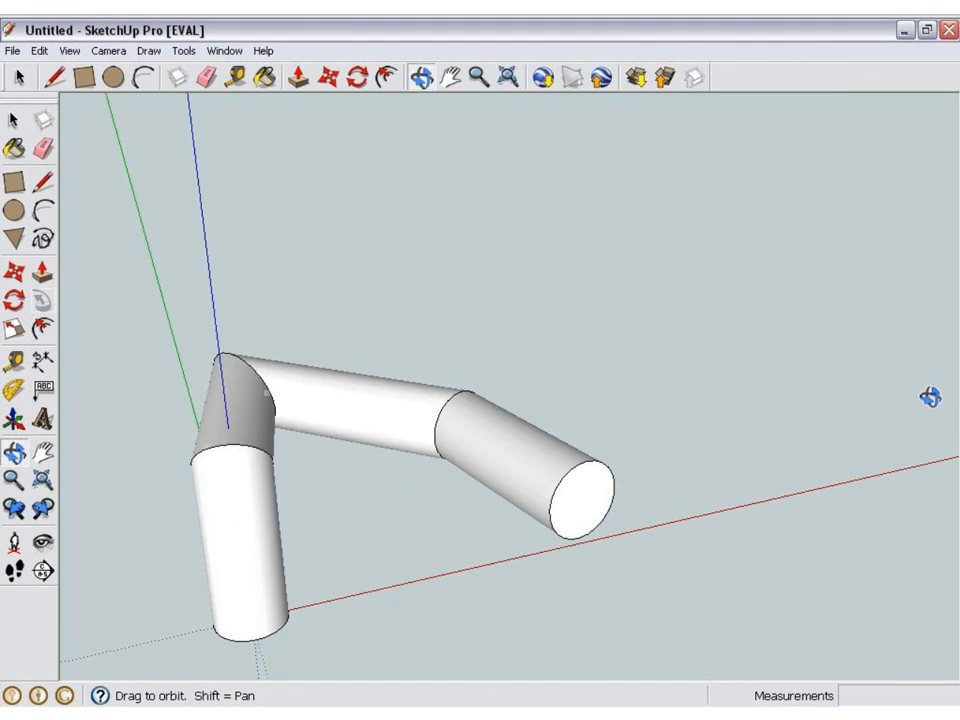
{"action": "mouse_move", "coordinate": [776, 326]}
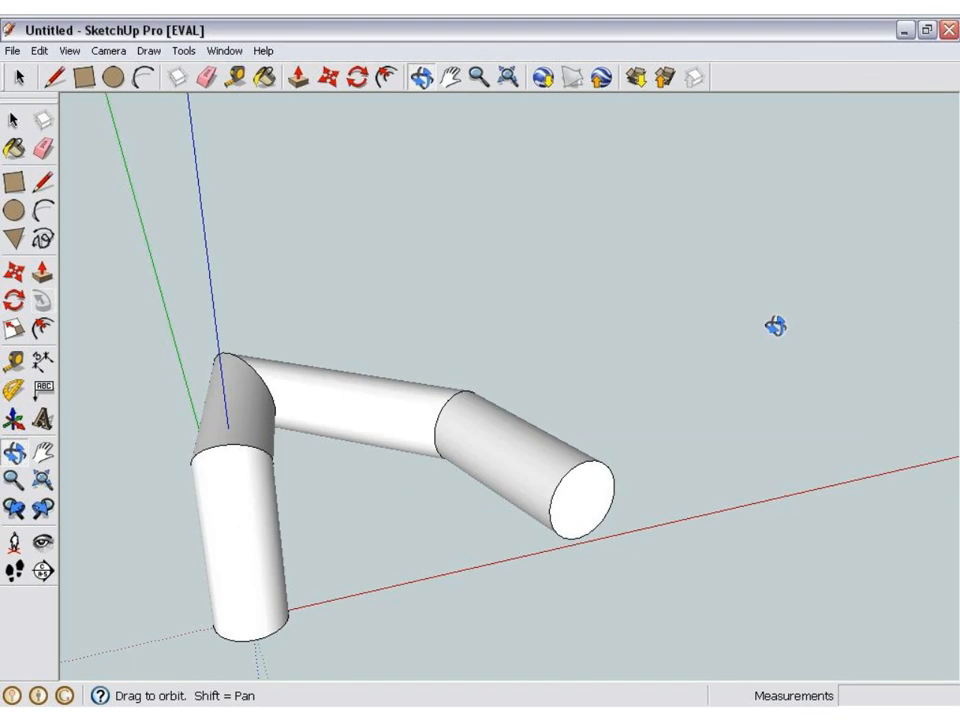